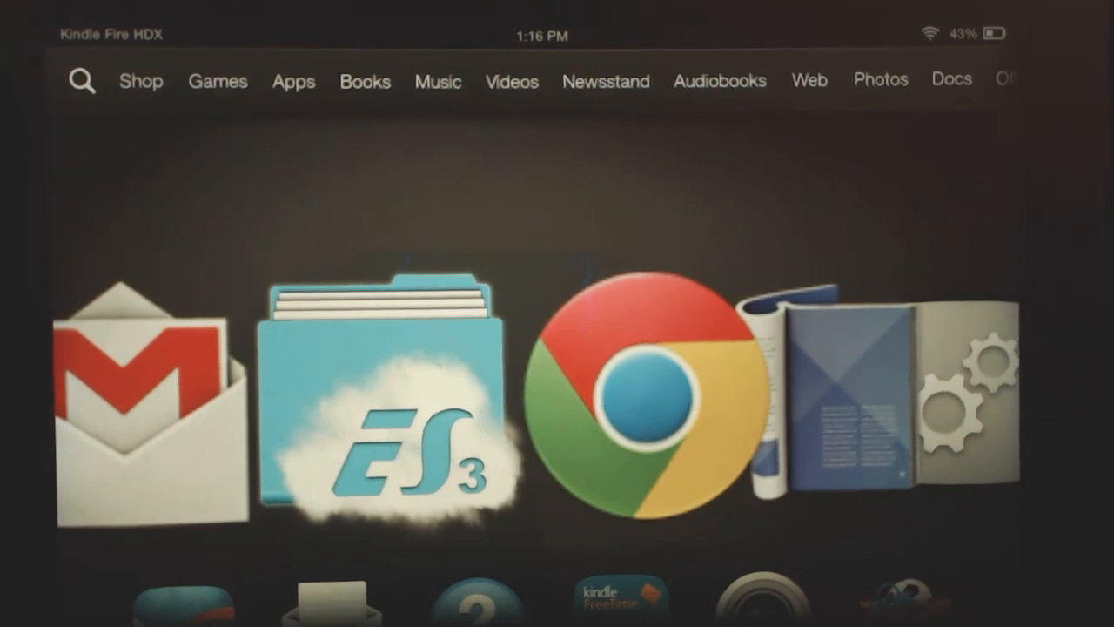
# Step: Go from the Apps library into the Amazon Appstore
pyautogui.click(293, 81)
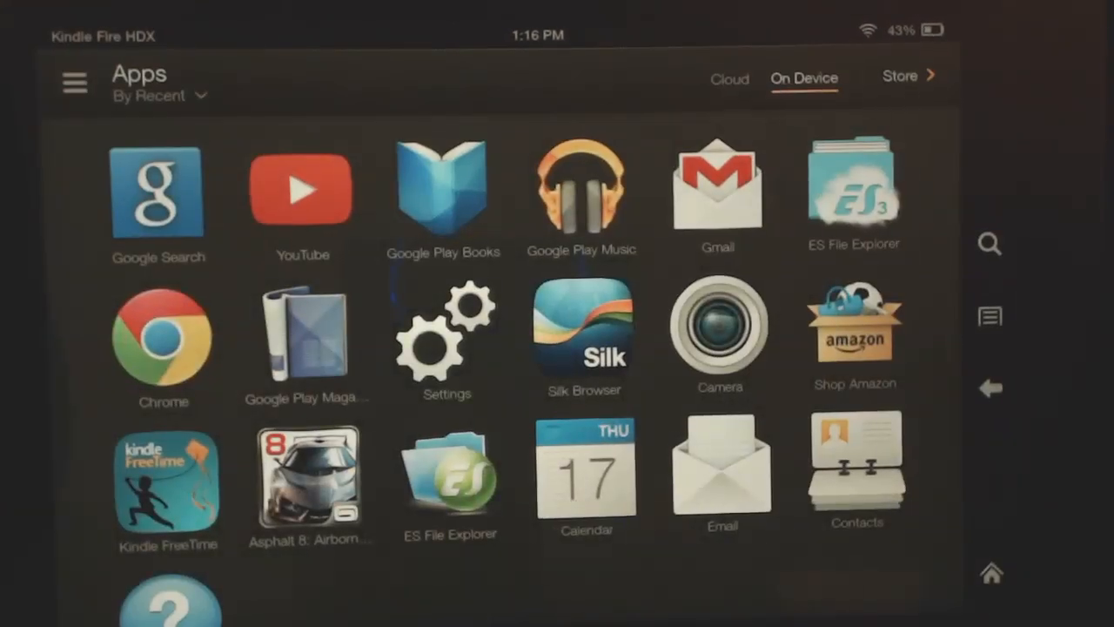
pyautogui.click(901, 76)
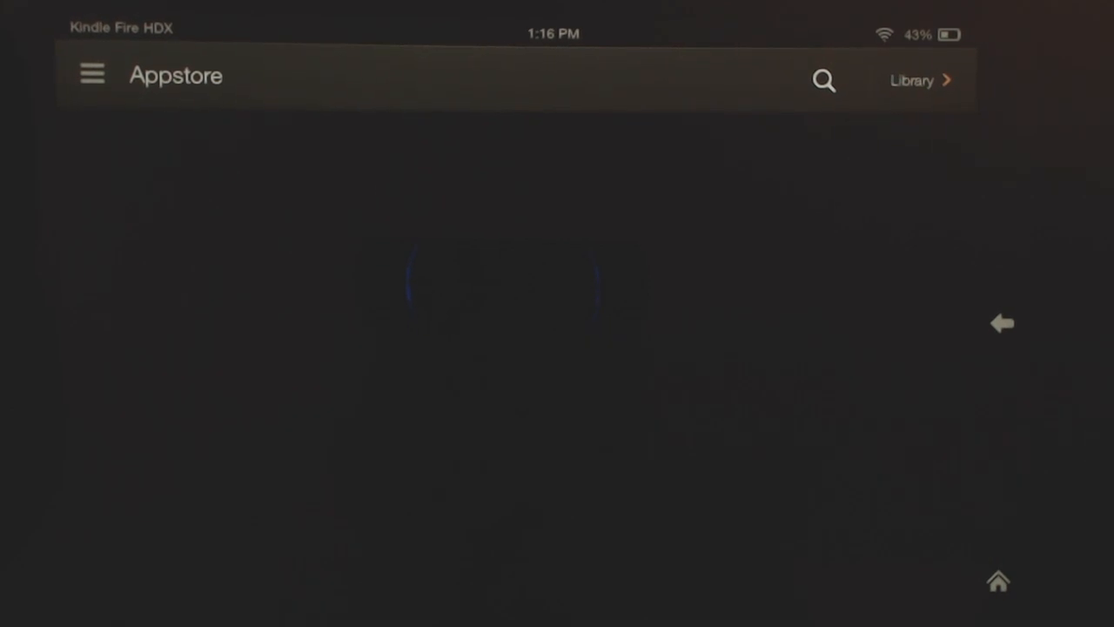
# Step: Search the Amazon Appstore for Dropbox using the 'drop' suggestion
pyautogui.click(822, 80)
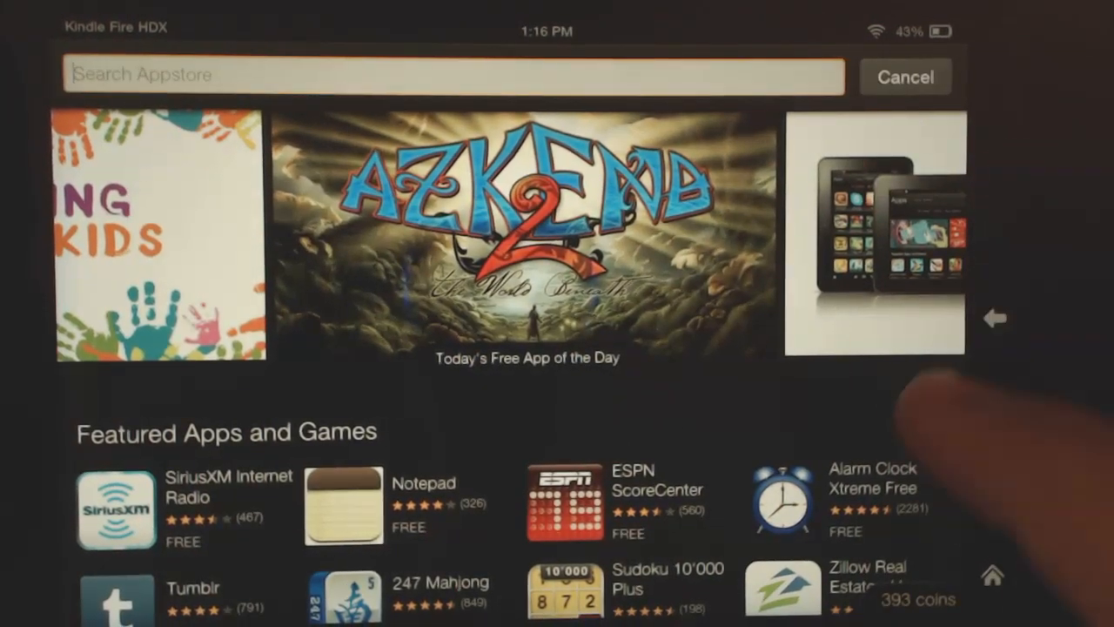
pyautogui.write('dr')
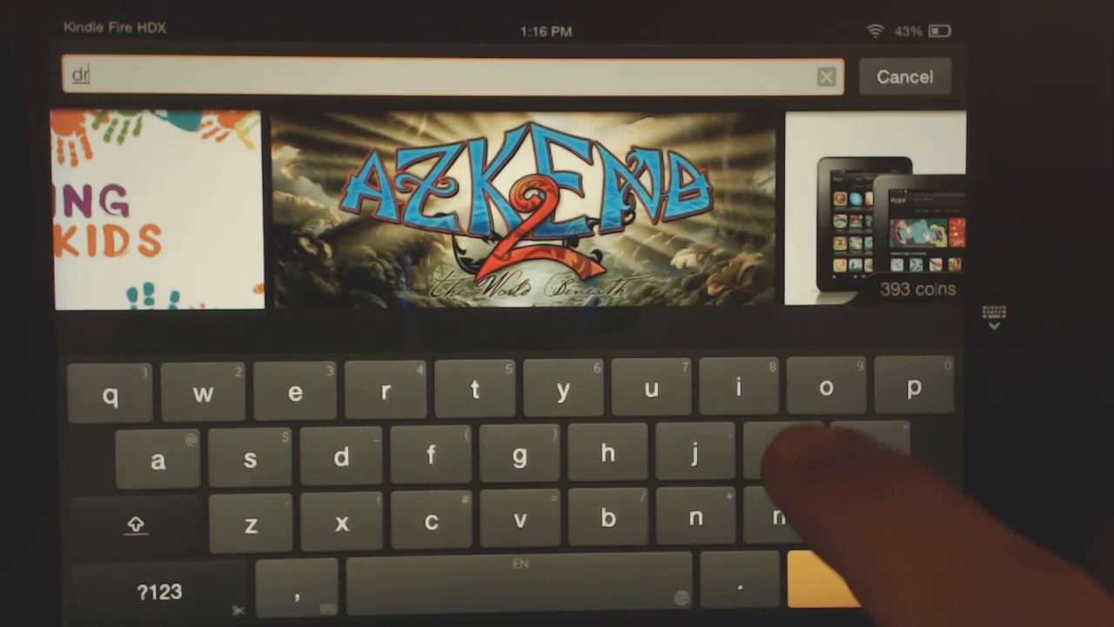
pyautogui.write('op')
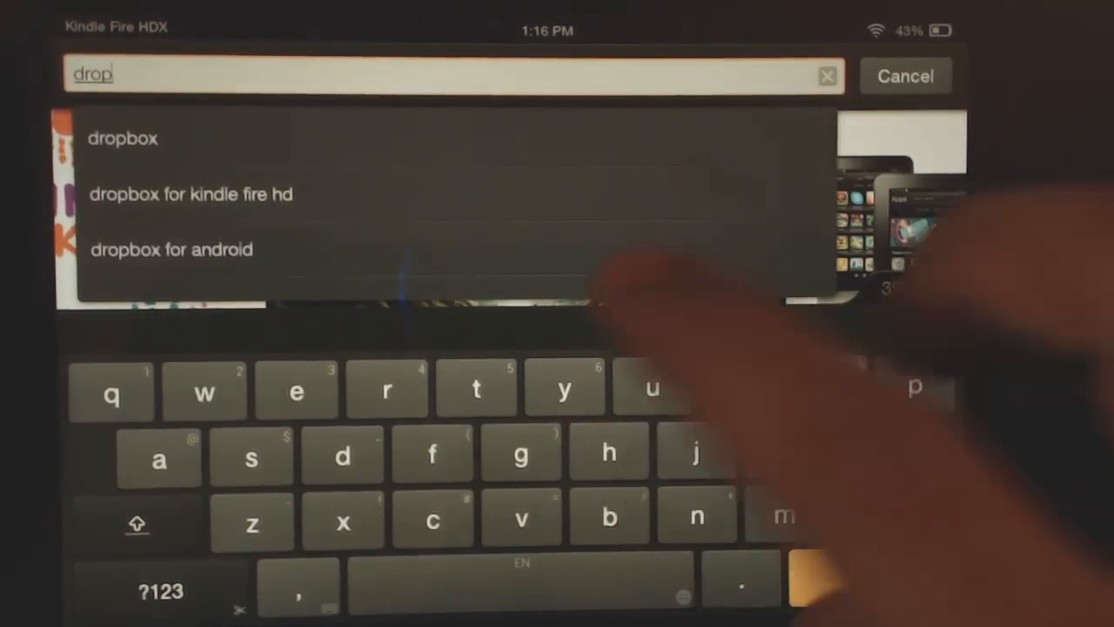
pyautogui.click(123, 138)
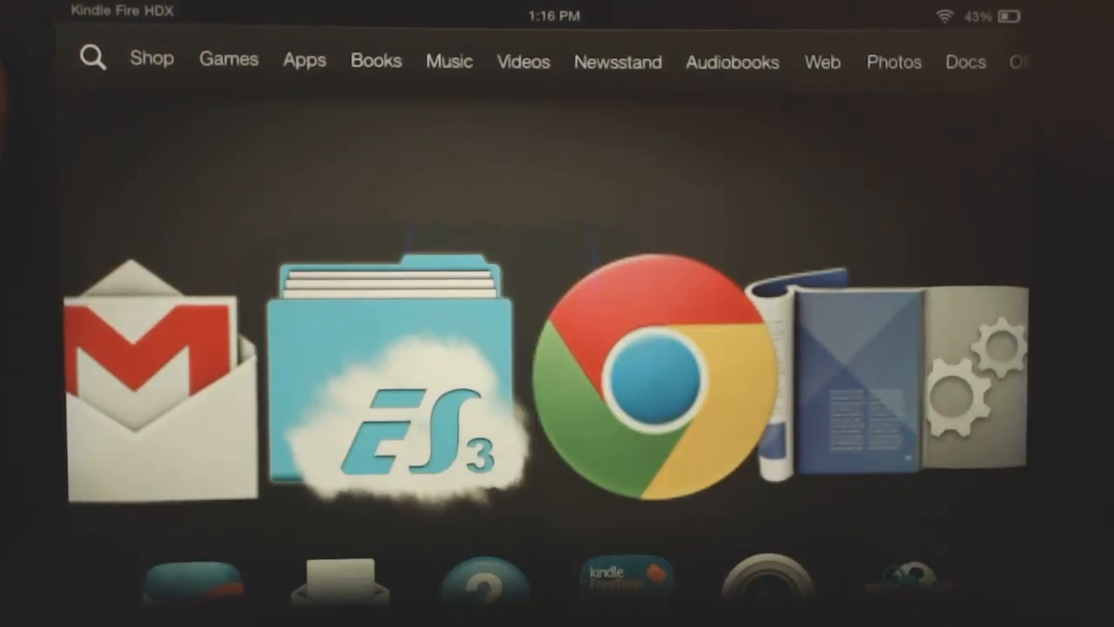
# Step: Launch ES File Explorer from the home screen carousel
pyautogui.click(387, 375)
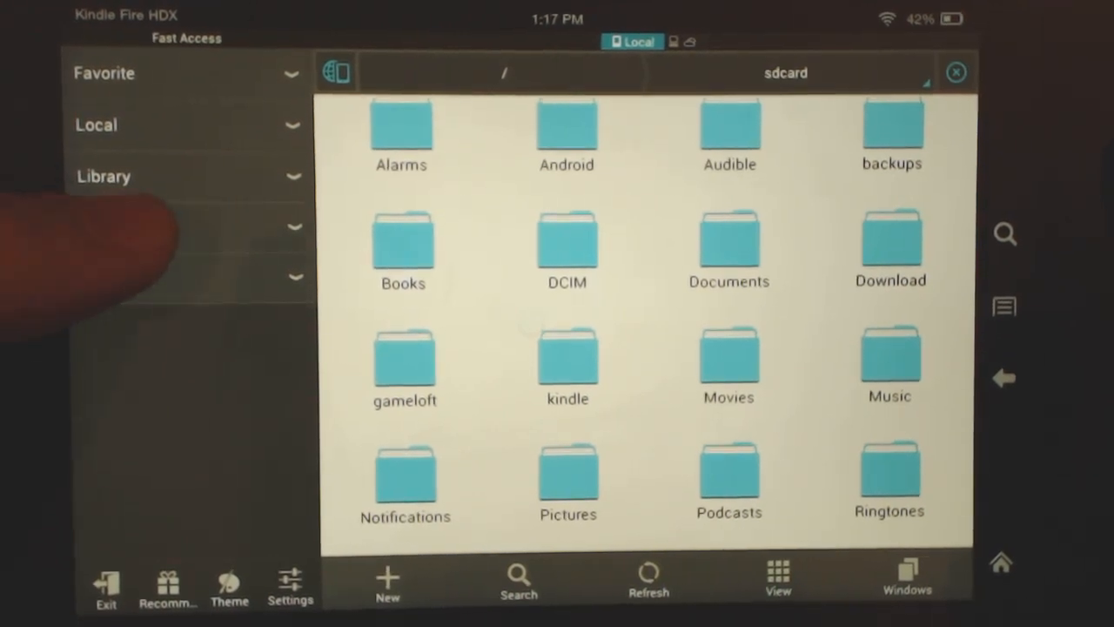
# Step: Expand Network in the Fast Access panel and open Cloud
pyautogui.click(183, 227)
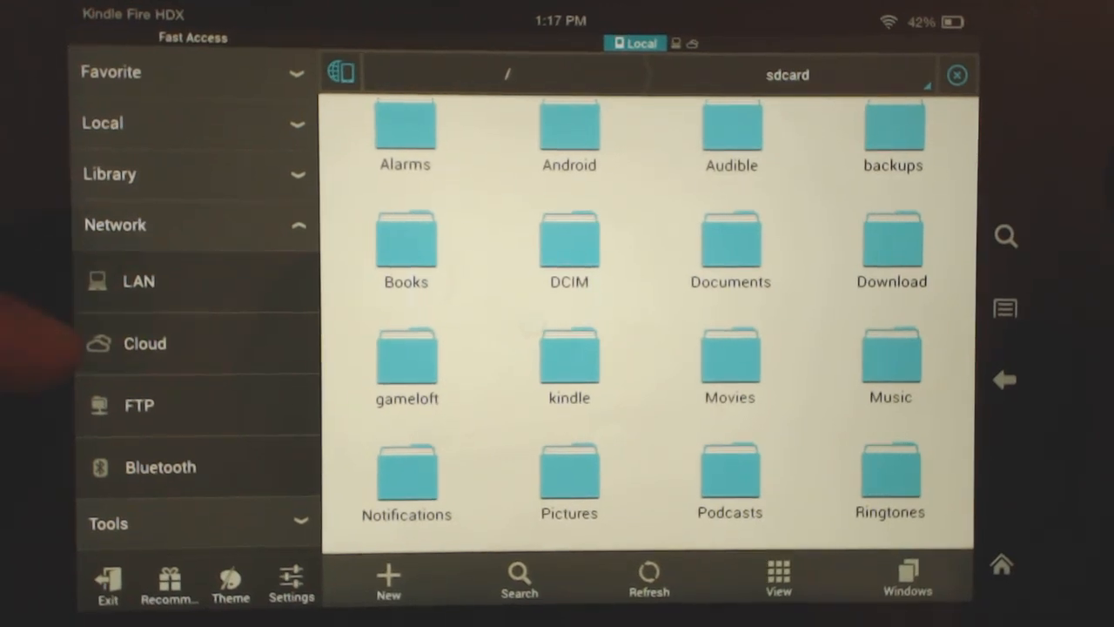
pyautogui.click(143, 343)
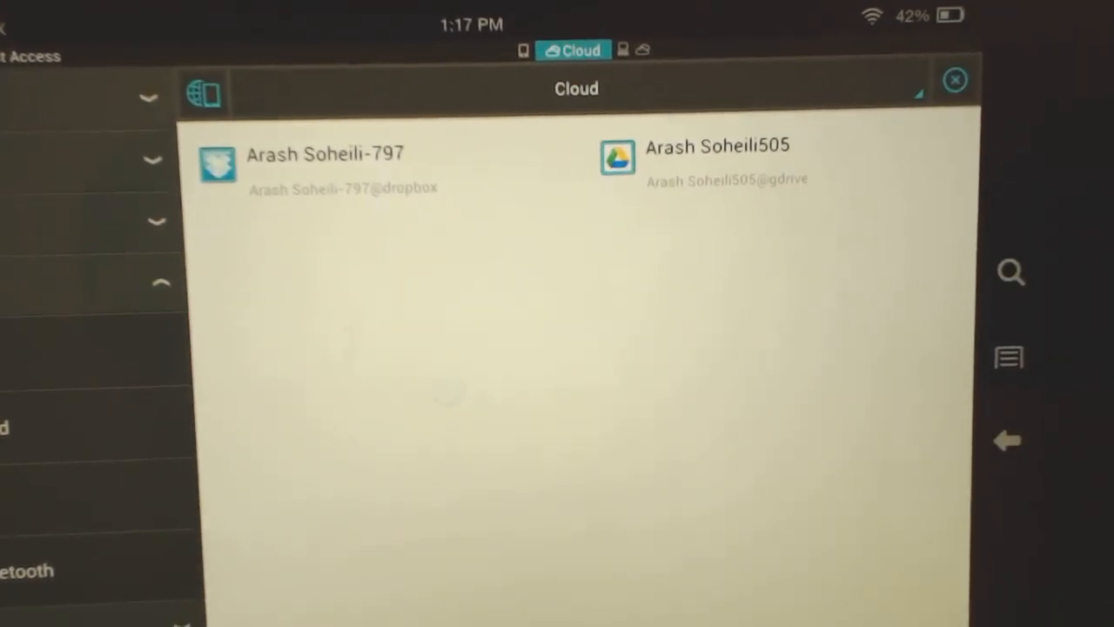
pyautogui.click(717, 161)
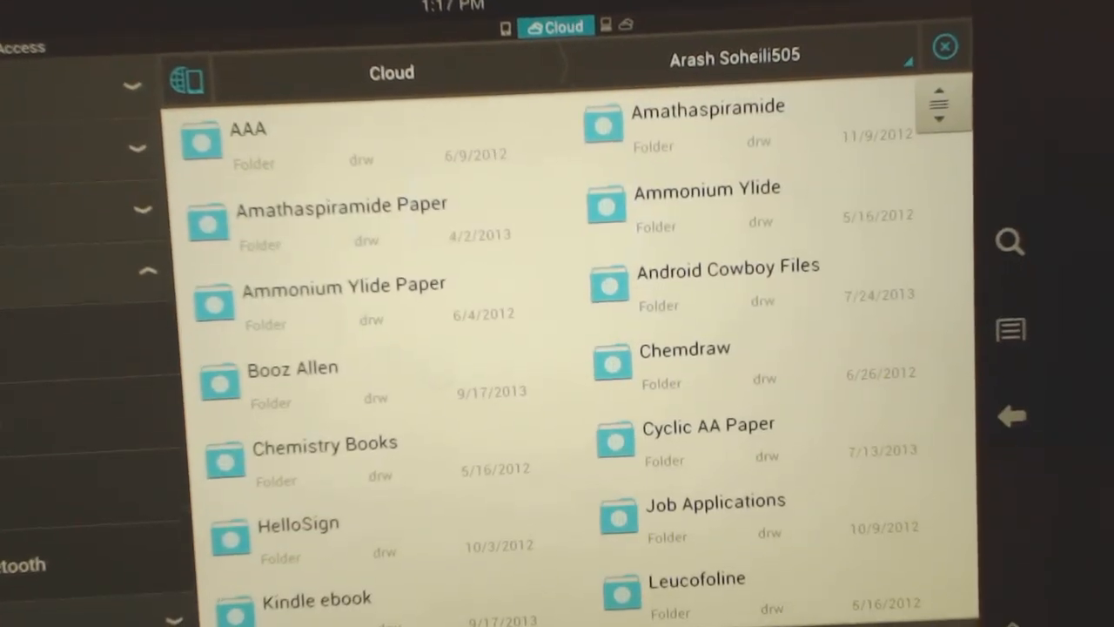
pyautogui.click(390, 72)
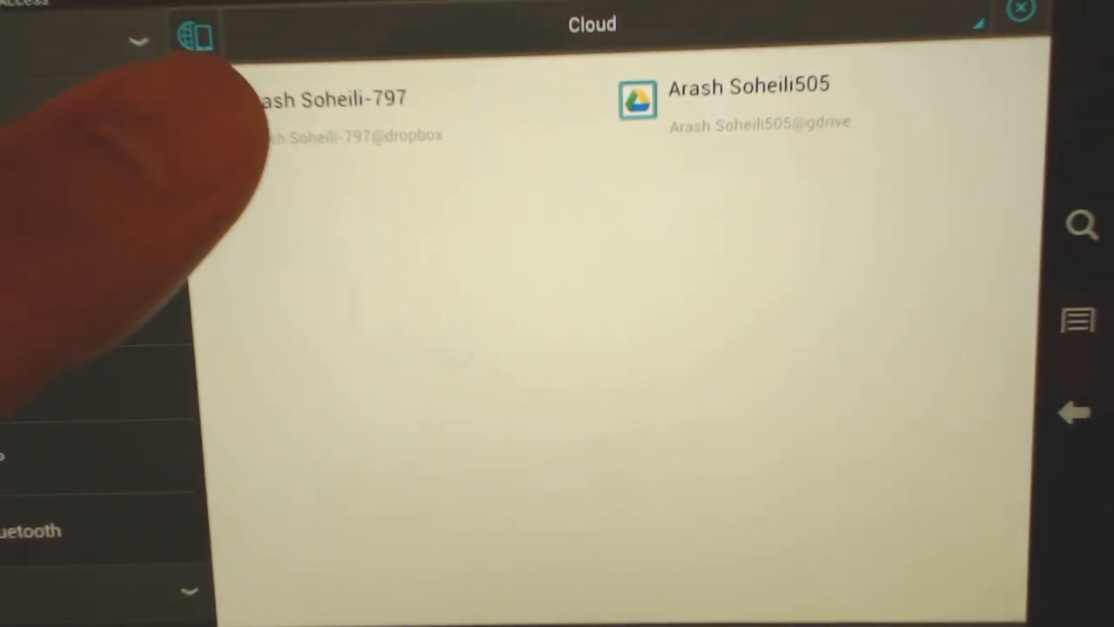
# Step: Open the linked Dropbox account and scroll its folders (Apps, Camera Uploads, EndNote, Notes)
pyautogui.click(330, 99)
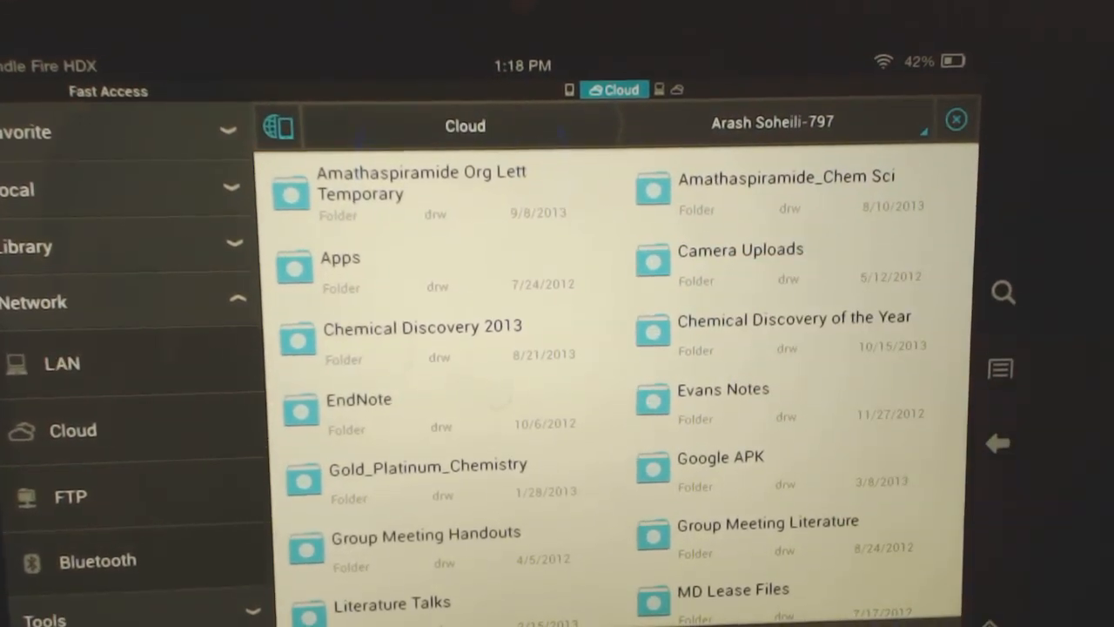
pyautogui.click(739, 250)
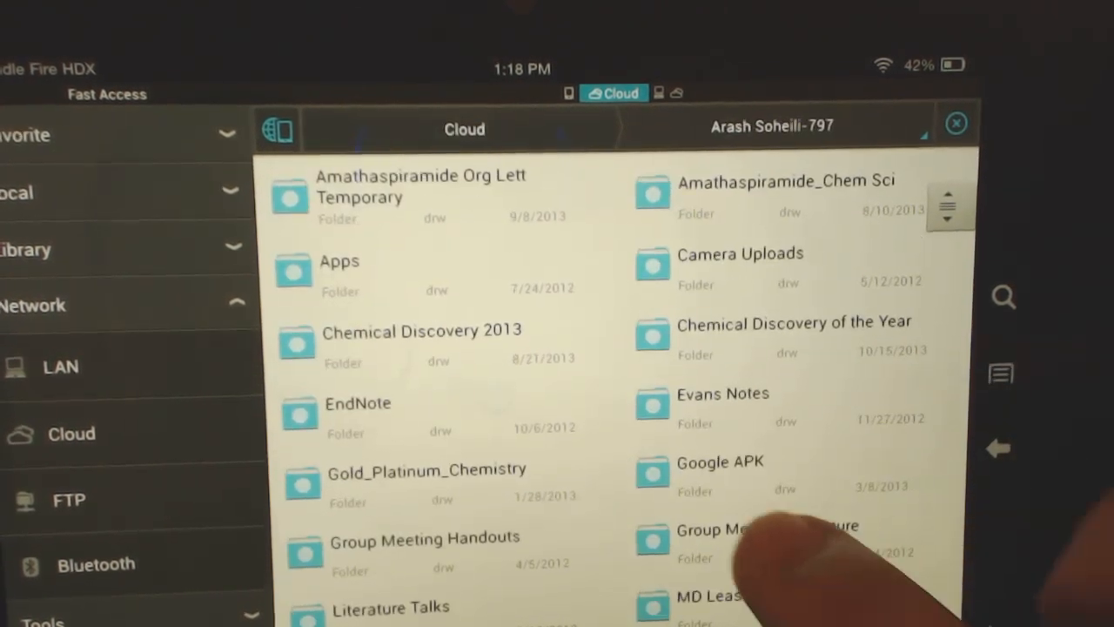
pyautogui.scroll(-3)
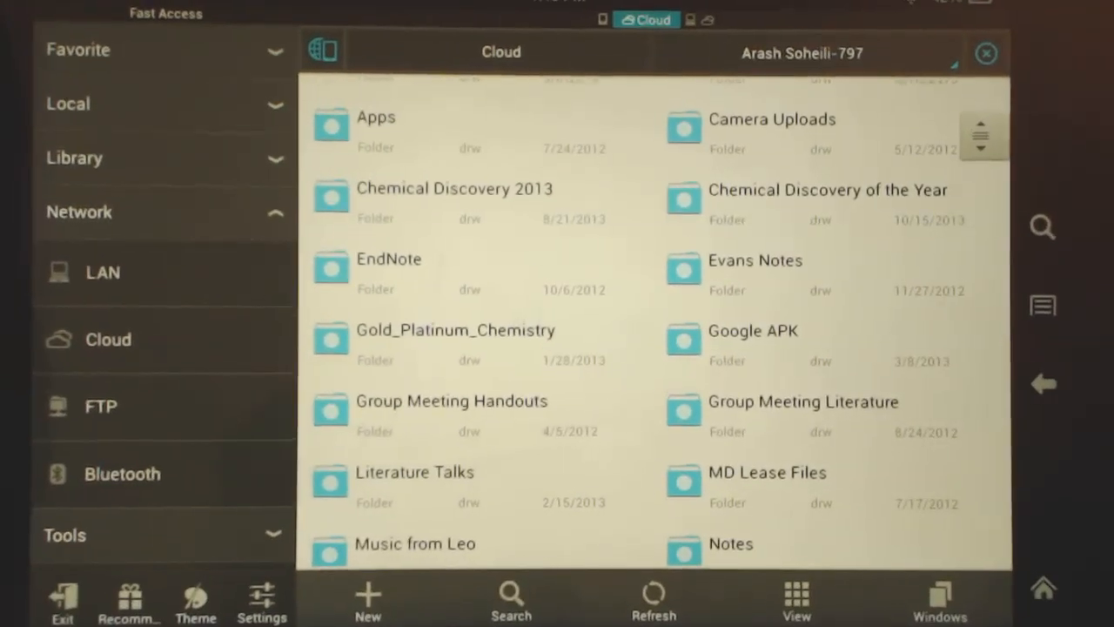